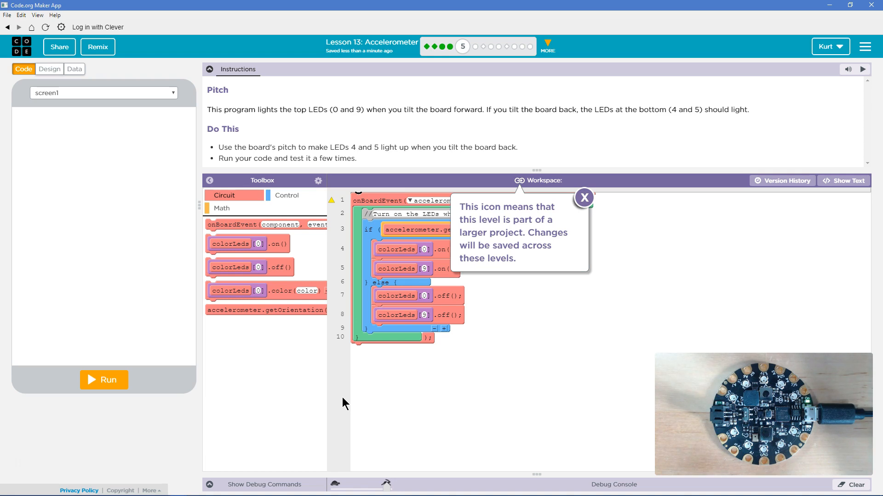
{"action": "mouse_move", "coordinate": [353, 381]}
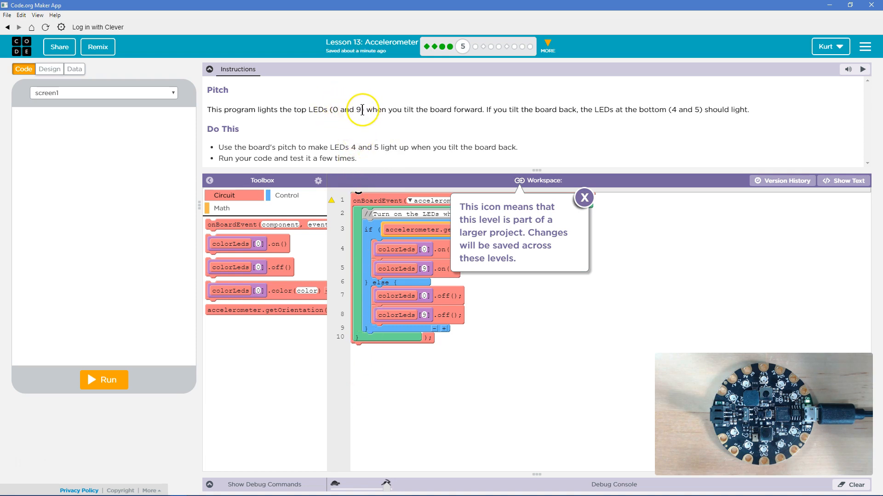
{"action": "mouse_move", "coordinate": [353, 118]}
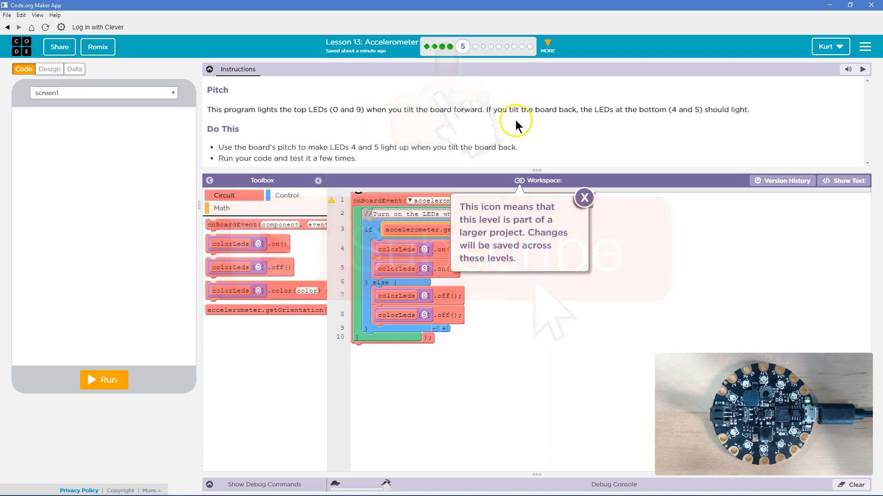
{"action": "mouse_move", "coordinate": [591, 121]}
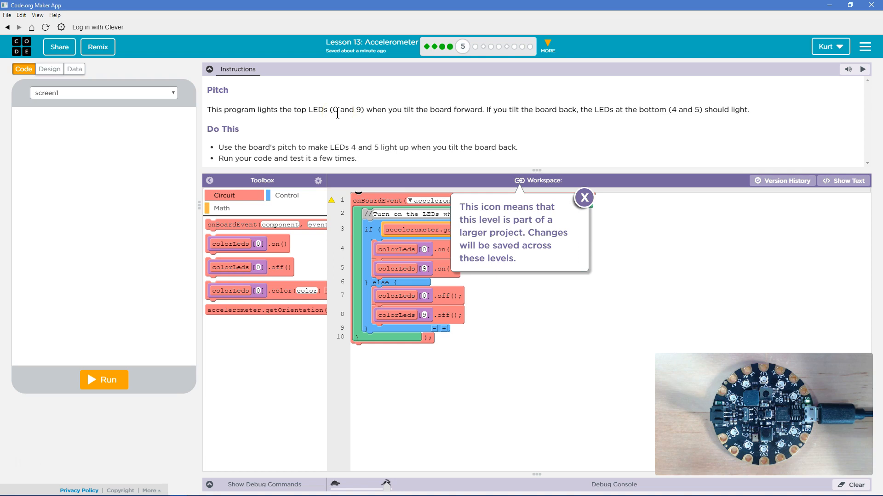
{"action": "mouse_move", "coordinate": [308, 120]}
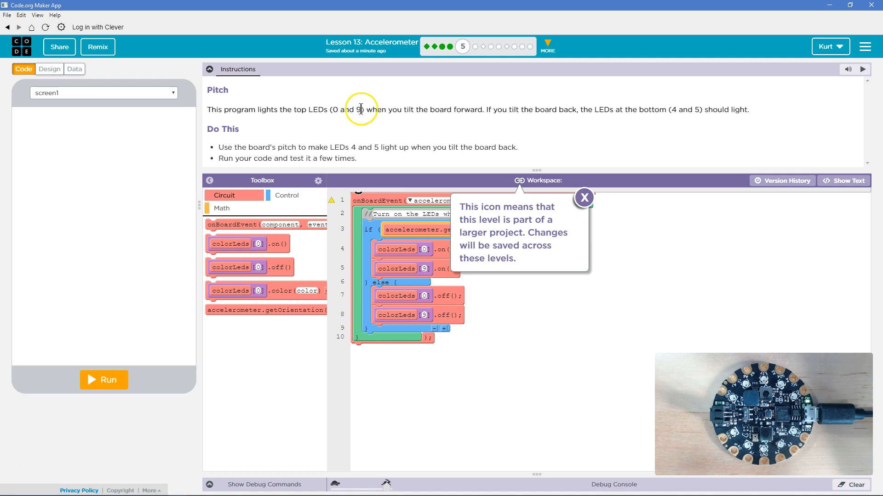
{"action": "mouse_move", "coordinate": [334, 158]}
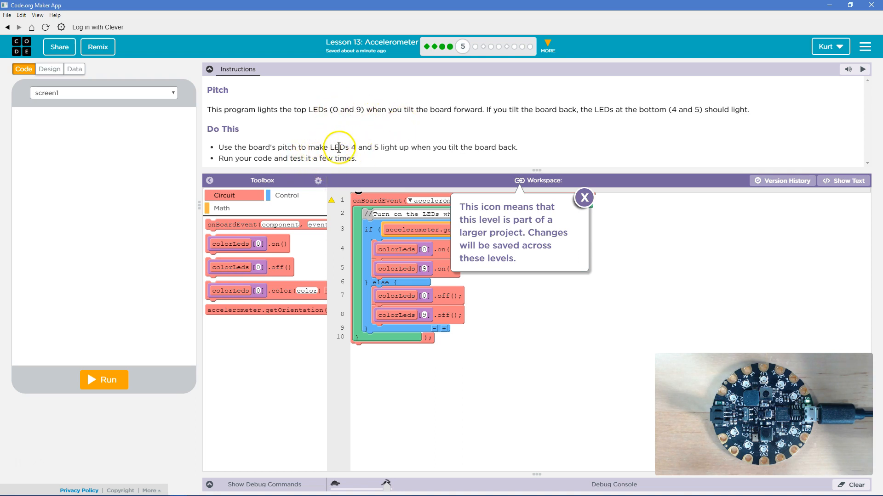
{"action": "mouse_move", "coordinate": [462, 158]}
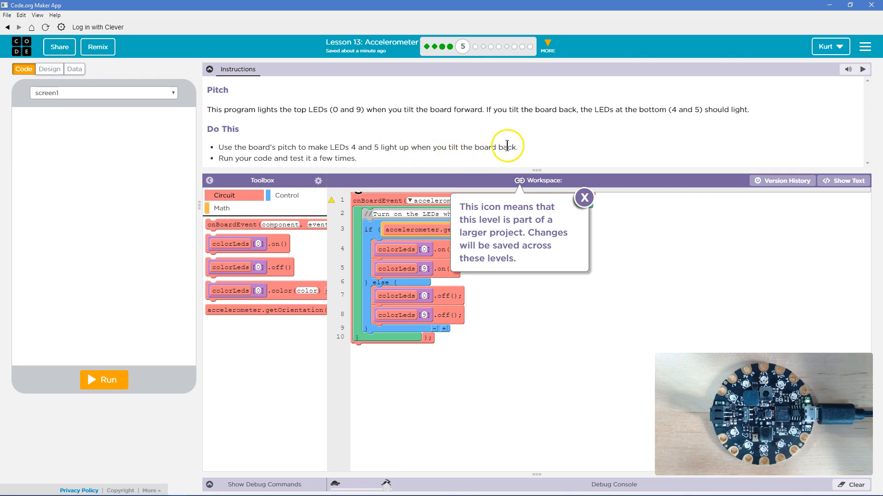
{"action": "mouse_move", "coordinate": [300, 156]}
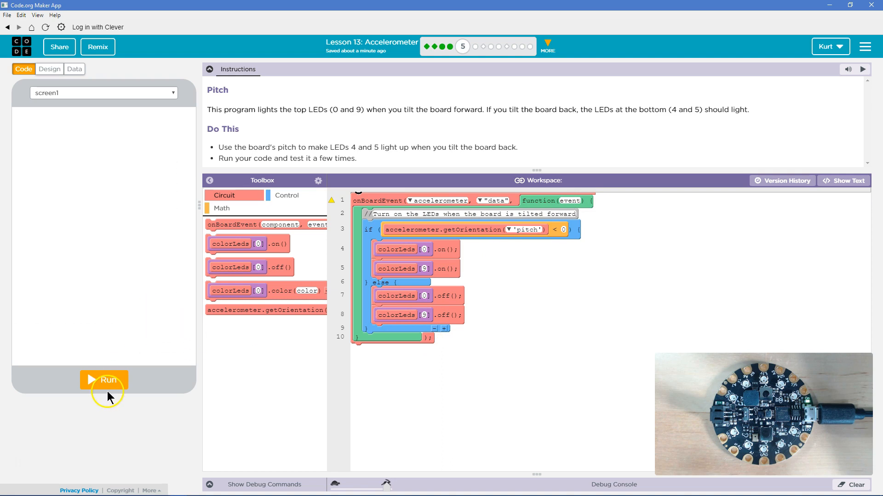
Step: Run the unmodified starter pitch program on the connected Circuit Playground
{"action": "left_click", "coordinate": [103, 380]}
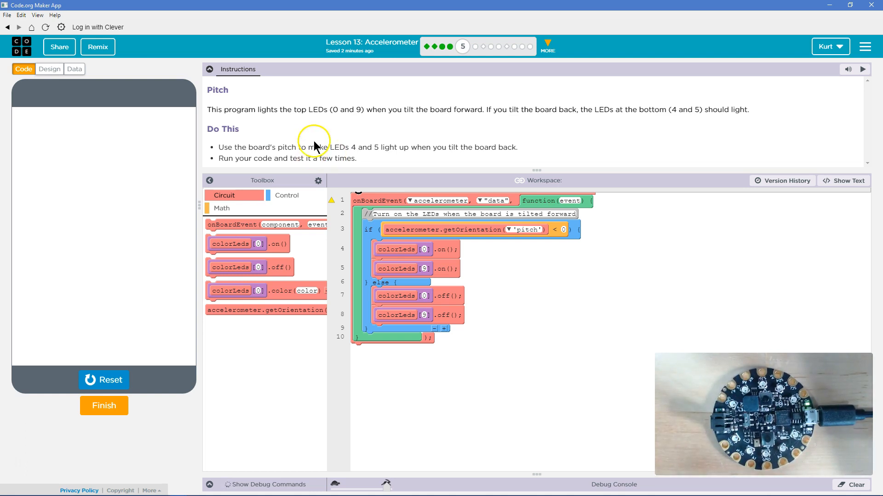
{"action": "mouse_move", "coordinate": [425, 185]}
{"action": "type", "text": "5"}
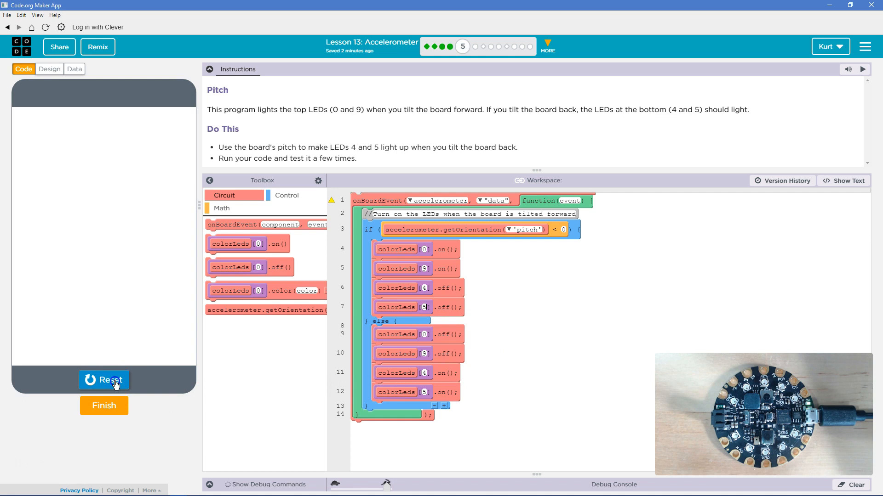
Step: Rerun the pitch program so backward tilt lights LEDs 4 and 5
{"action": "left_click", "coordinate": [103, 380]}
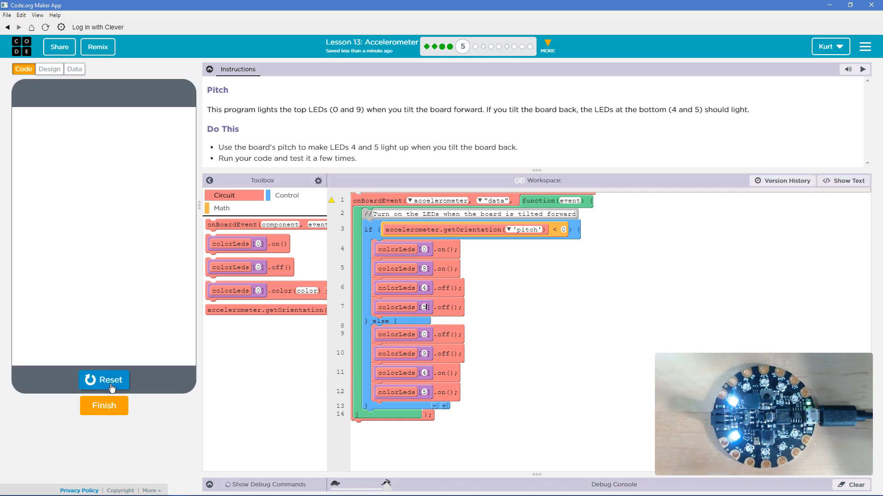